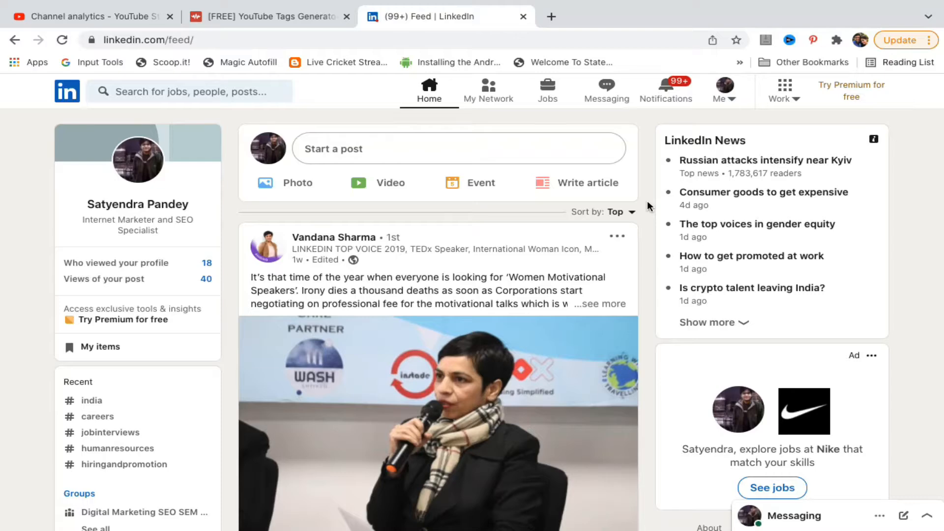
Step: Go to My Network, show all 514 connections, and focus the top search bar
scroll(down, 3)
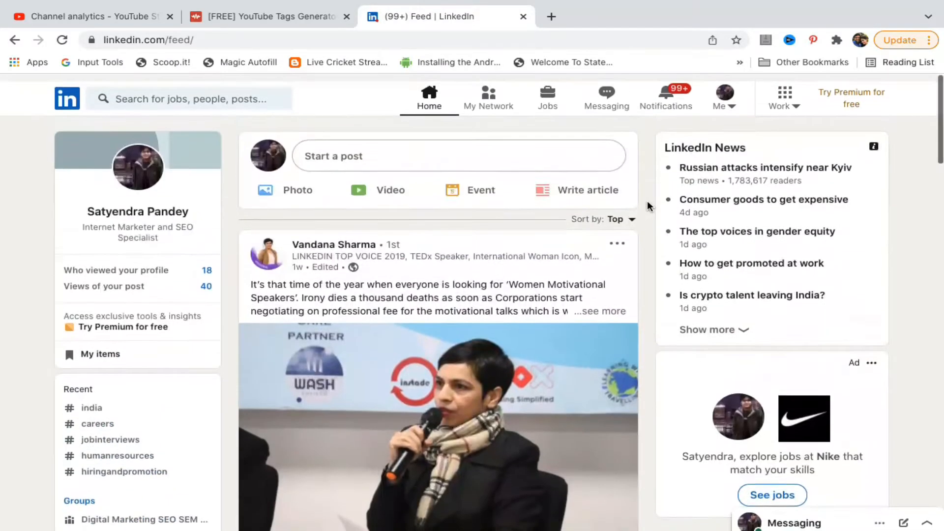
click(195, 98)
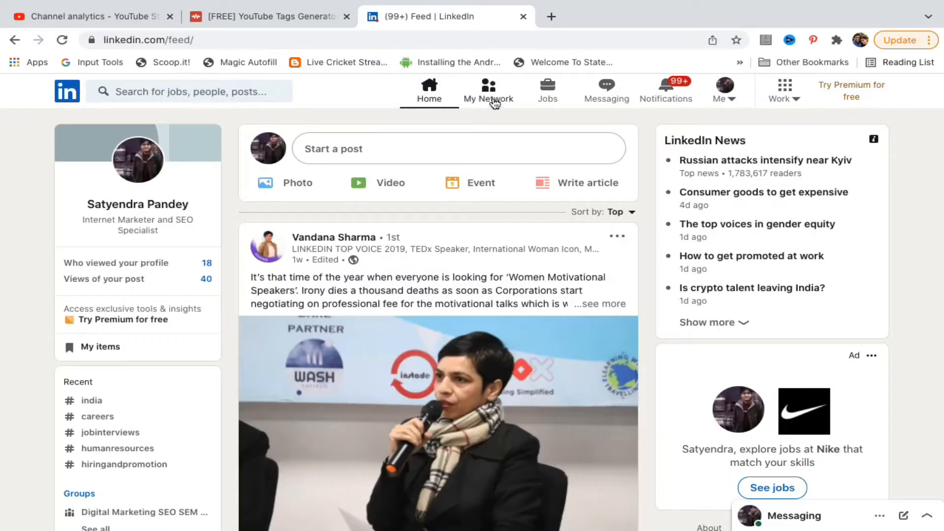
click(487, 85)
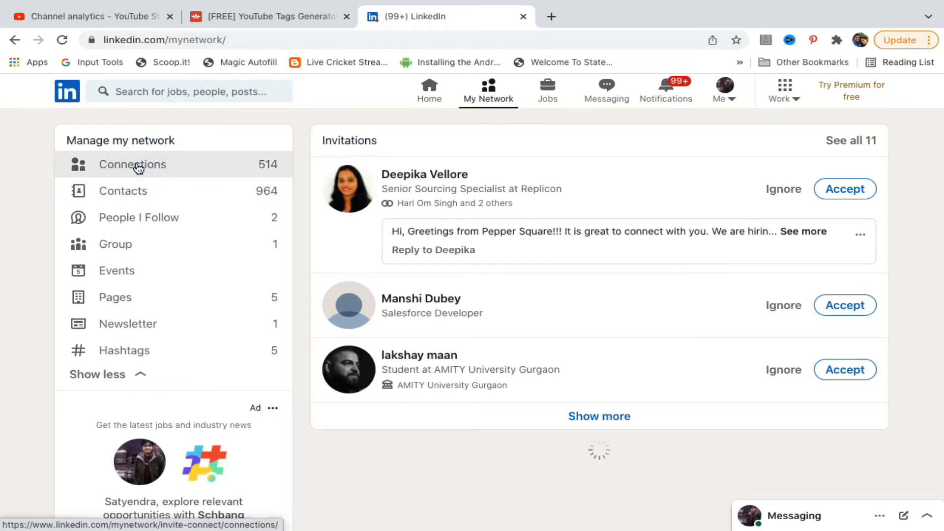
click(131, 165)
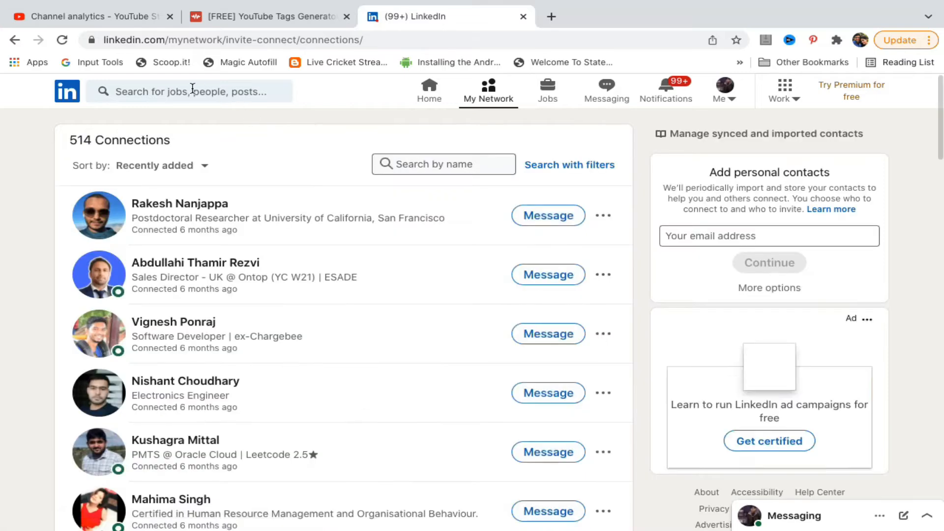
click(194, 91)
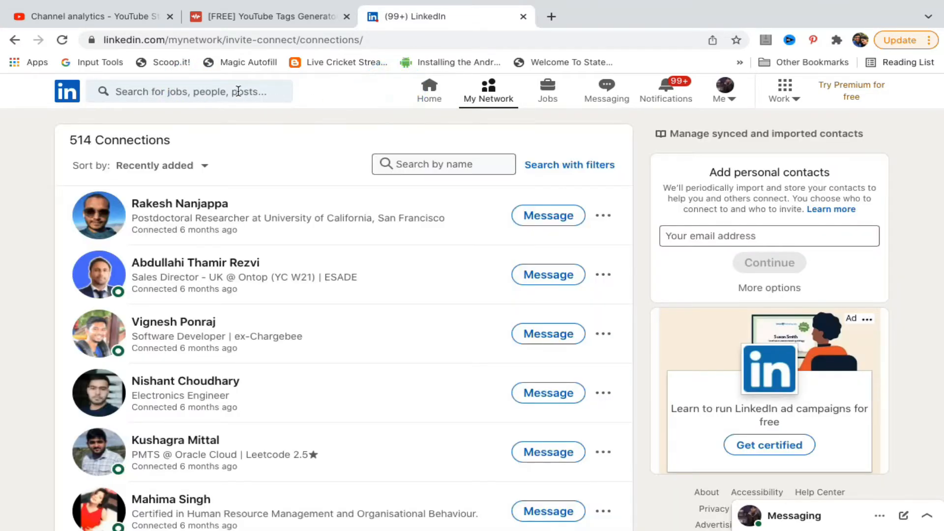
text(mahinma singh)
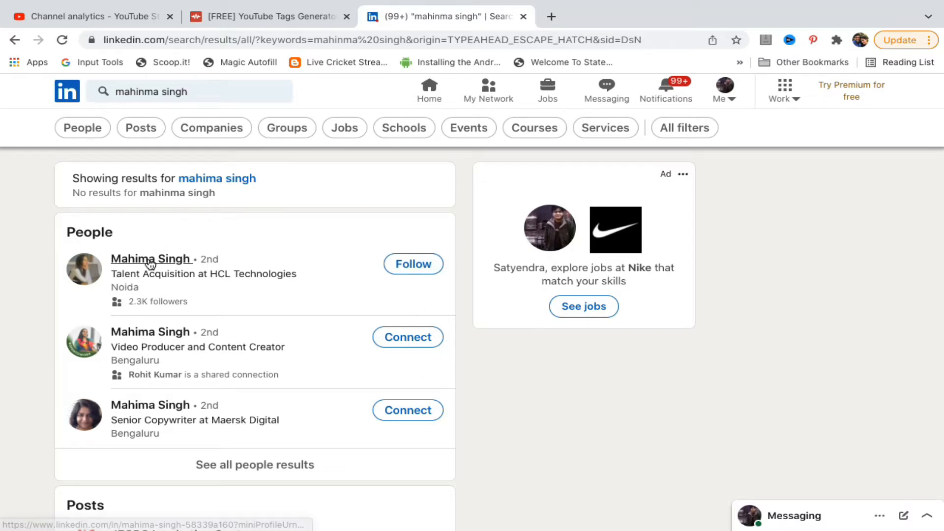
click(151, 258)
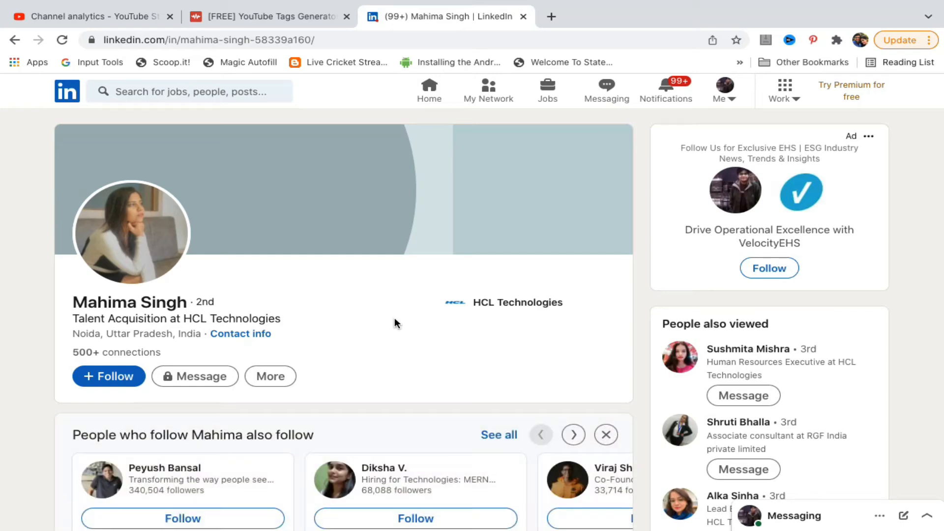
scroll(down, 3)
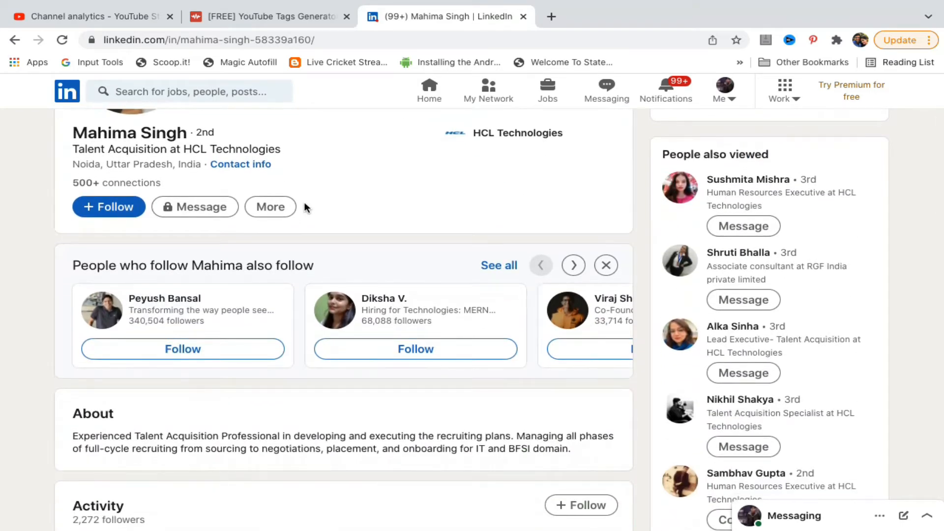
mouse_move(322, 210)
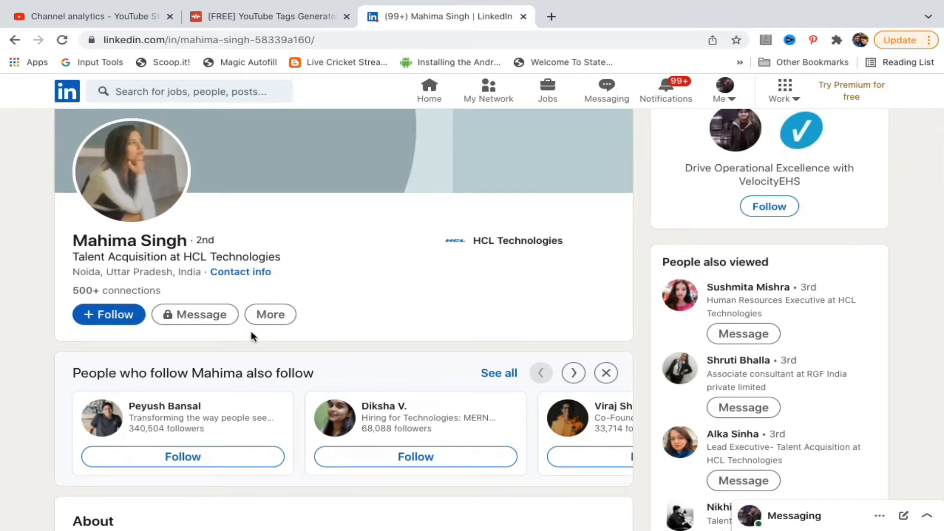
click(278, 314)
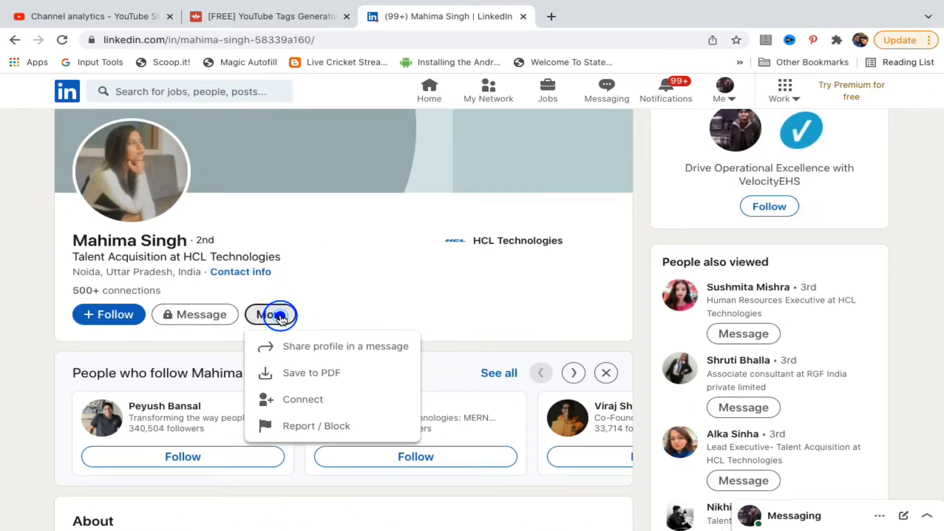
scroll(down, 3)
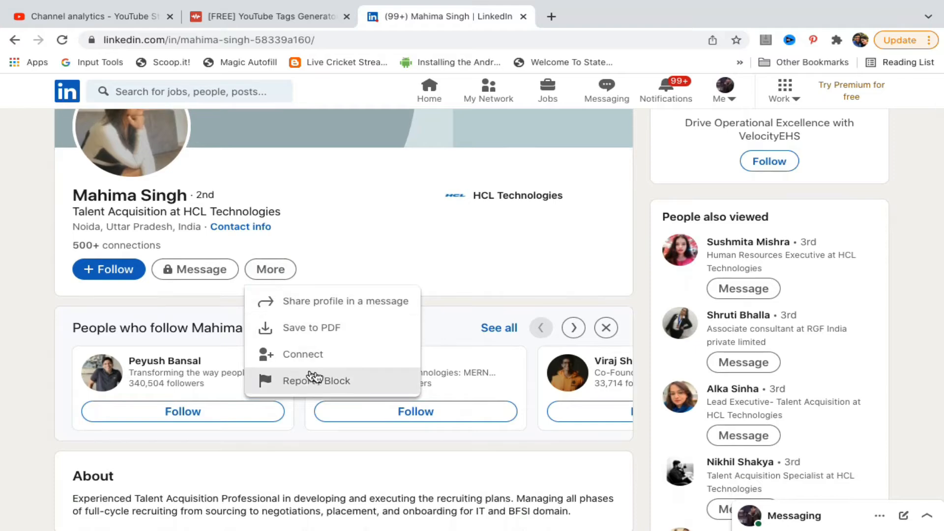
mouse_move(322, 385)
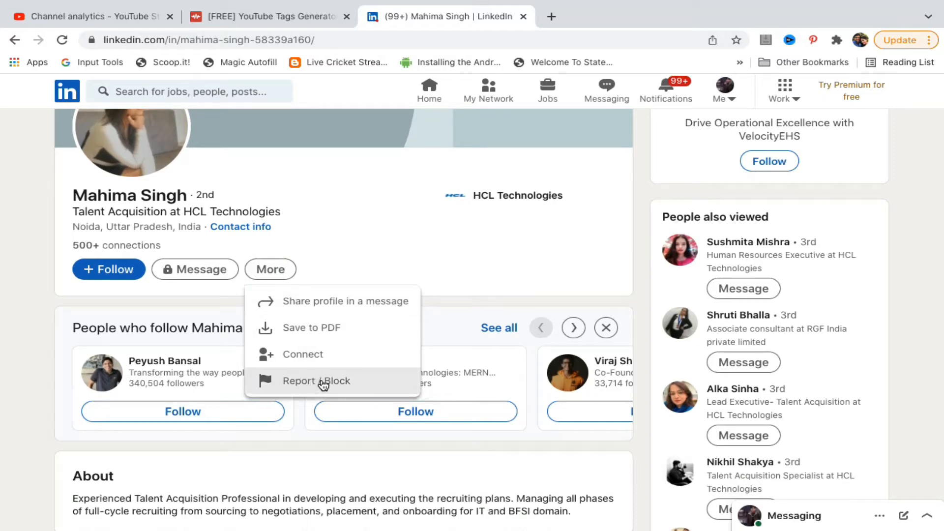
Step: Choose Report / Block, select Block Mahima, and confirm the block
click(316, 382)
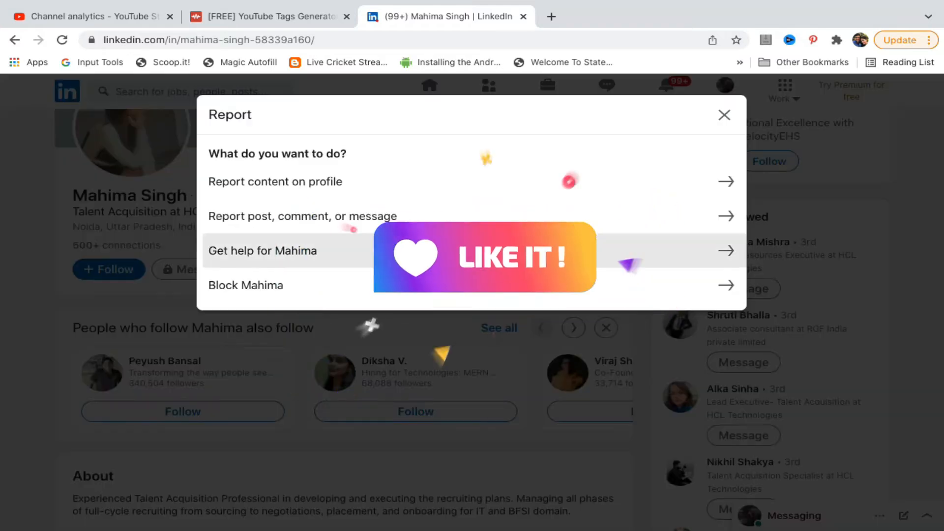
click(246, 285)
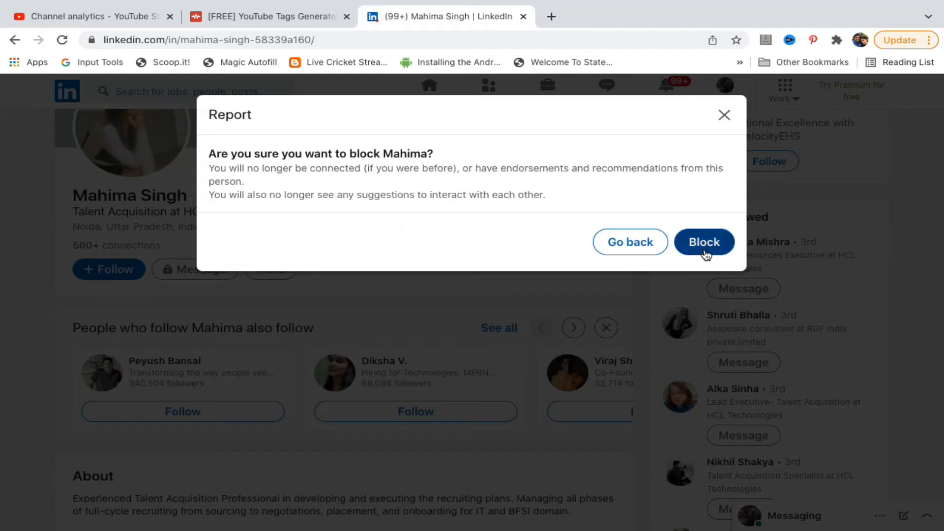
click(704, 242)
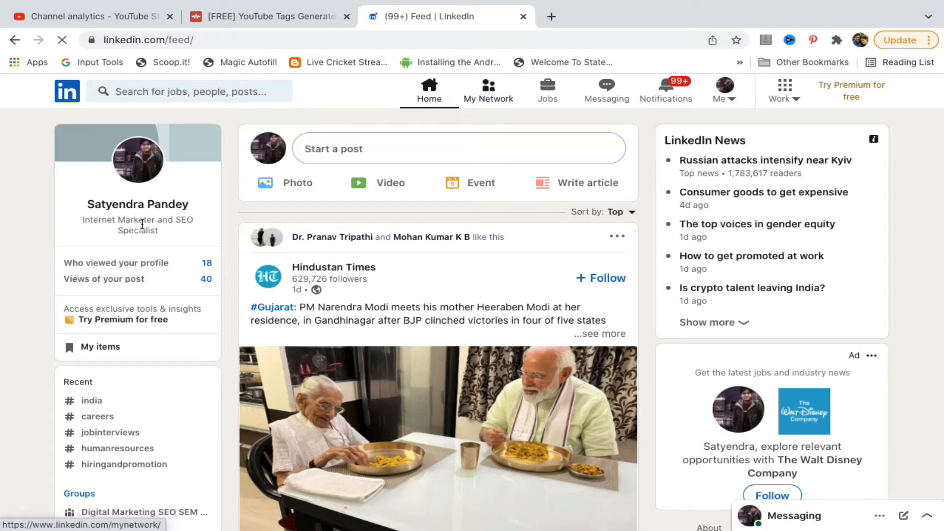
click(488, 85)
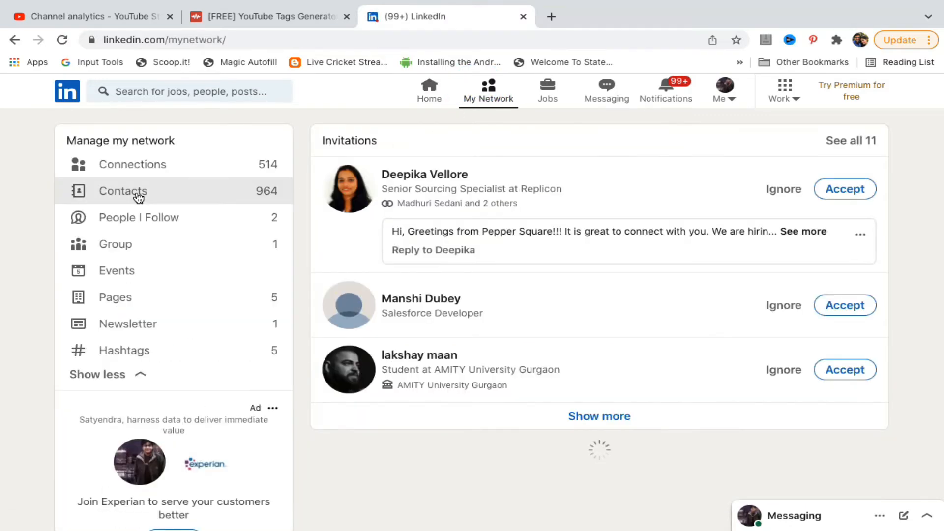
mouse_move(141, 164)
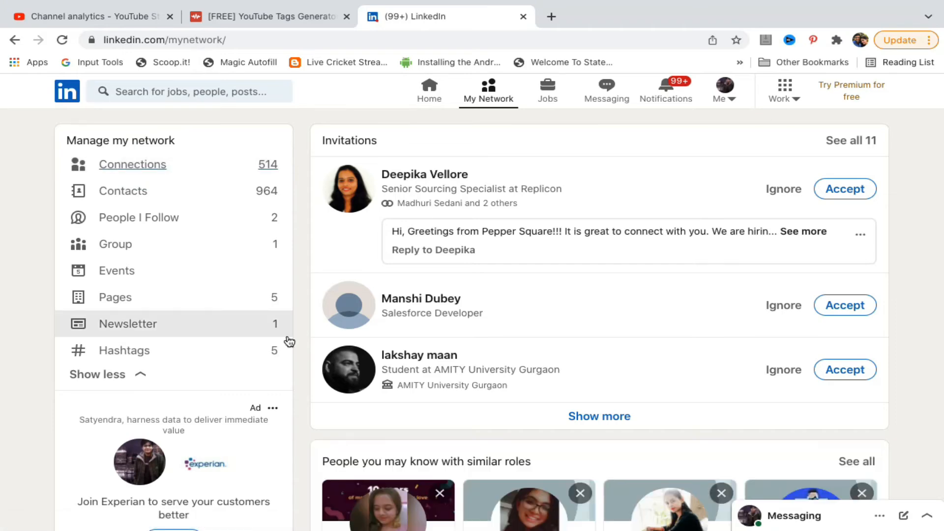
click(132, 164)
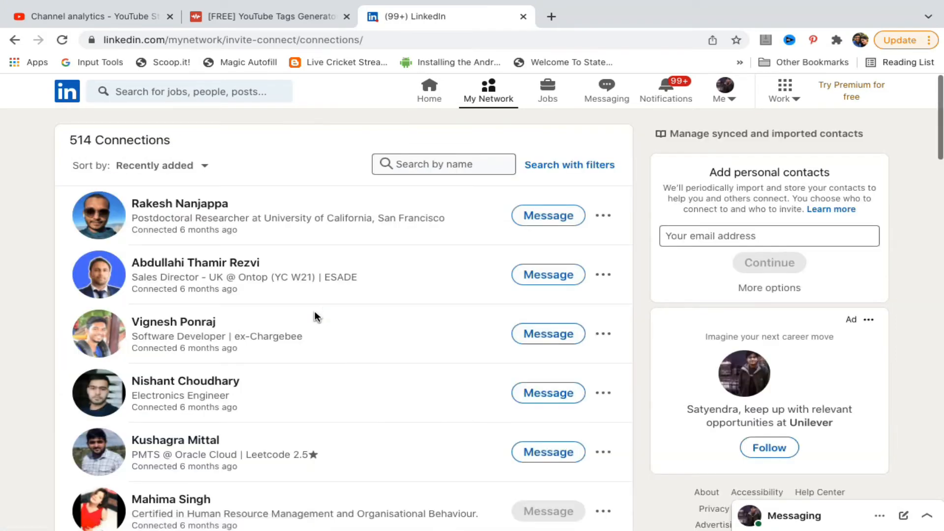
scroll(down, 3)
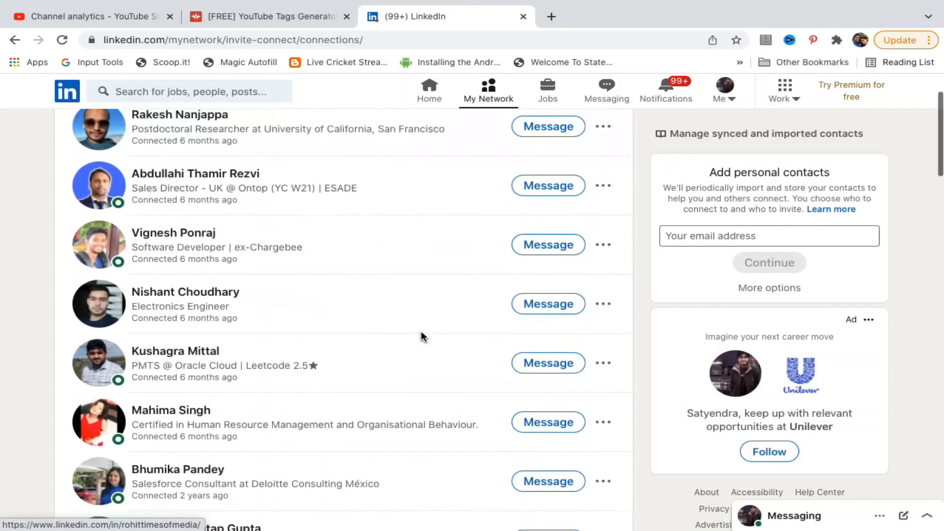
click(184, 411)
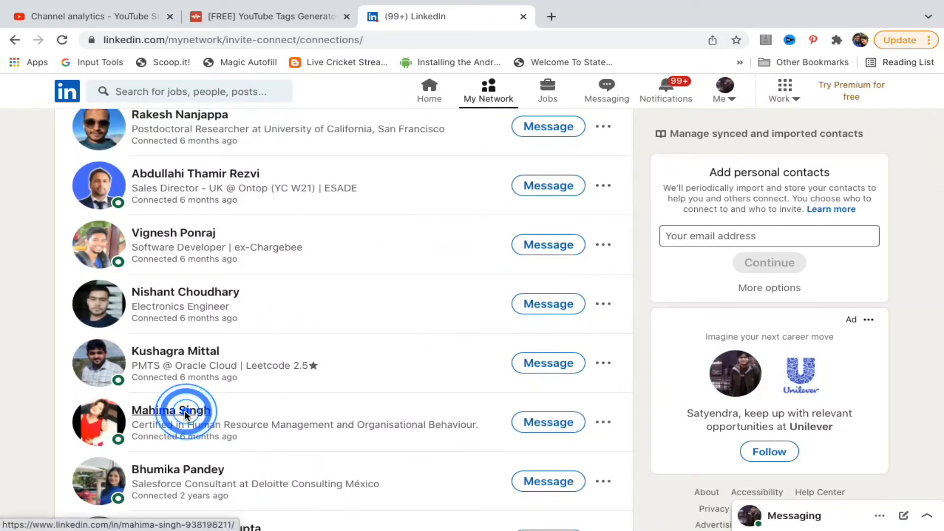
click(169, 411)
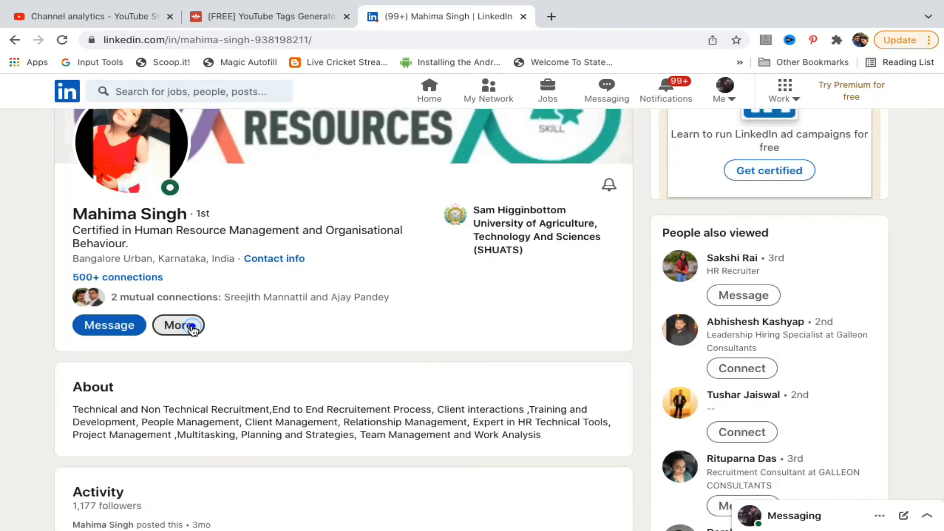
click(178, 325)
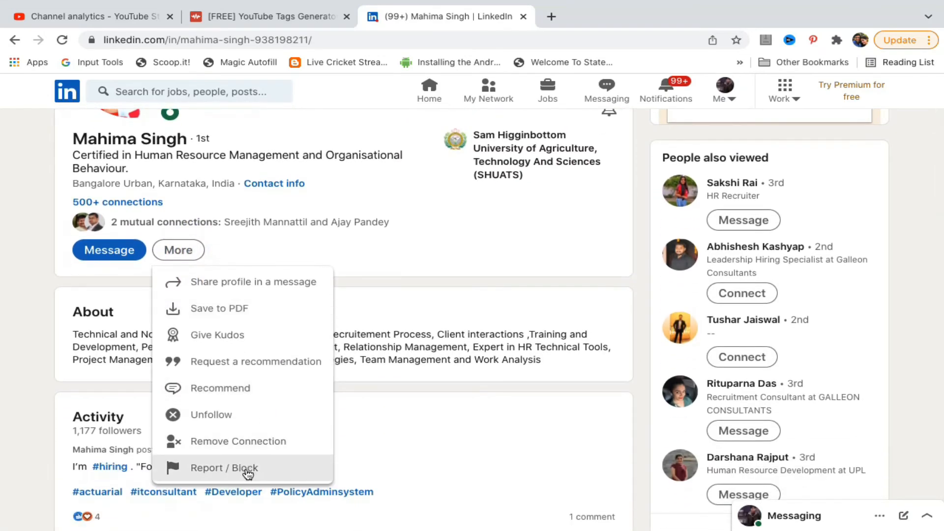
mouse_move(272, 471)
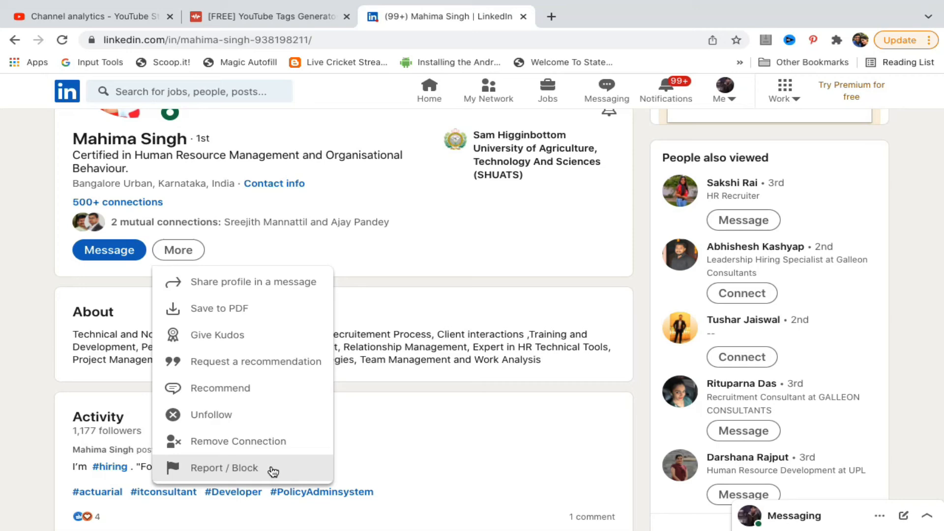
Step: Choose Report / Block, select Block Mahima, and confirm blocking this connection
click(224, 468)
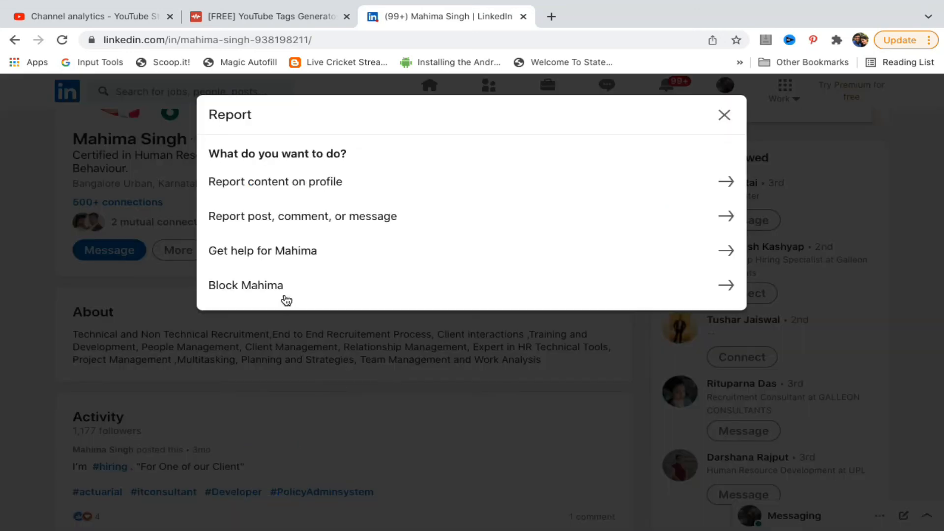
click(246, 285)
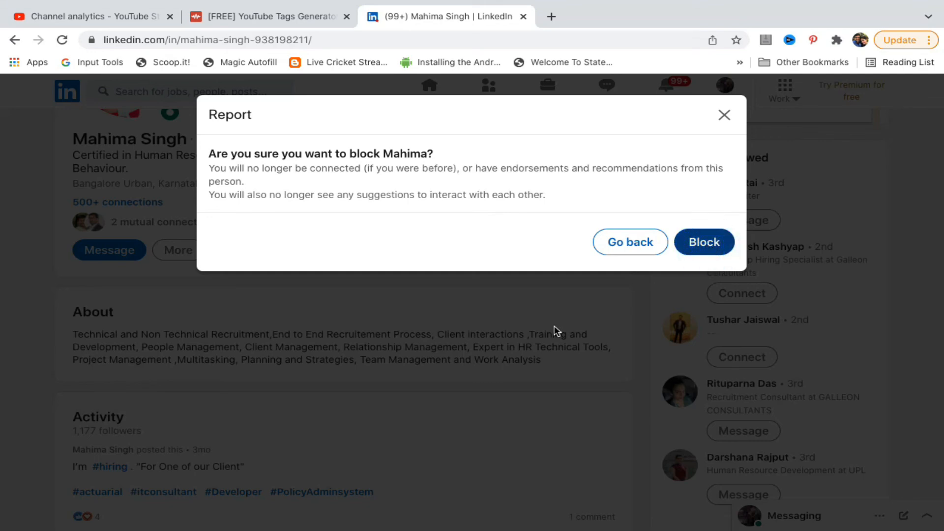
click(704, 242)
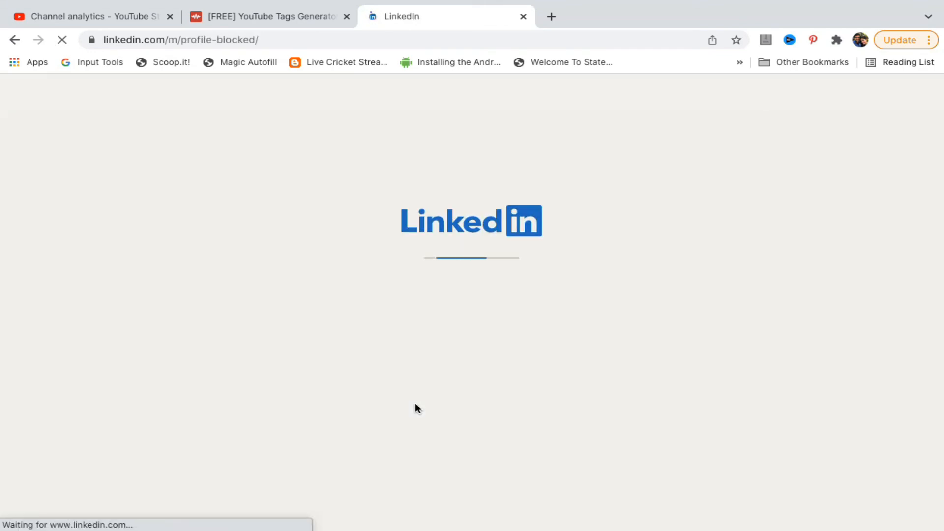